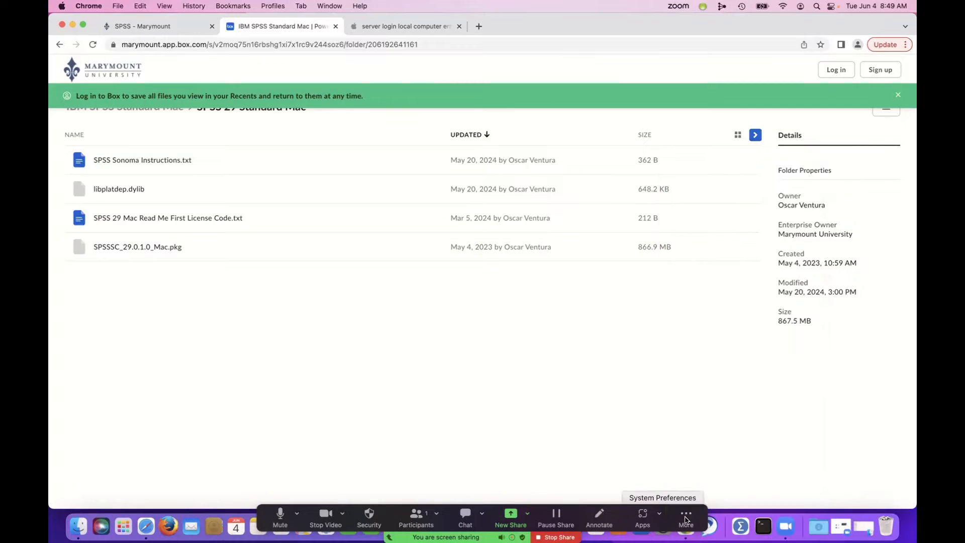
Hide Zoom's floating meeting controls from the More menu.
{"action": "left_click", "coordinate": [685, 517]}
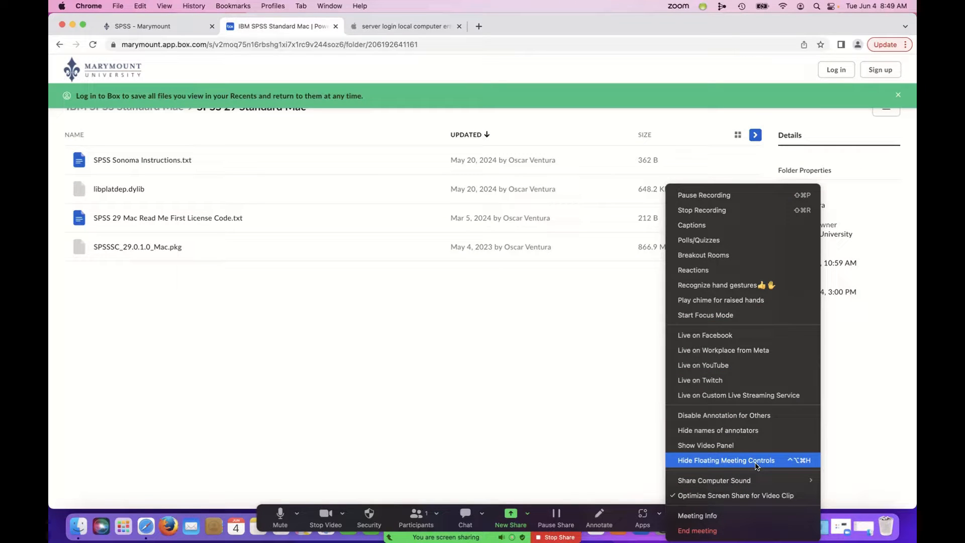
{"action": "left_click", "coordinate": [725, 460]}
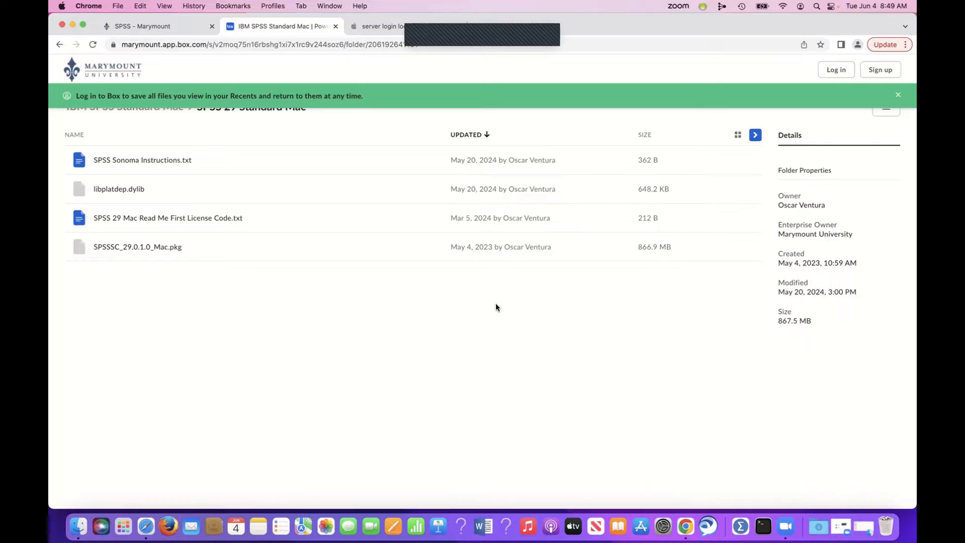
{"action": "mouse_move", "coordinate": [302, 526]}
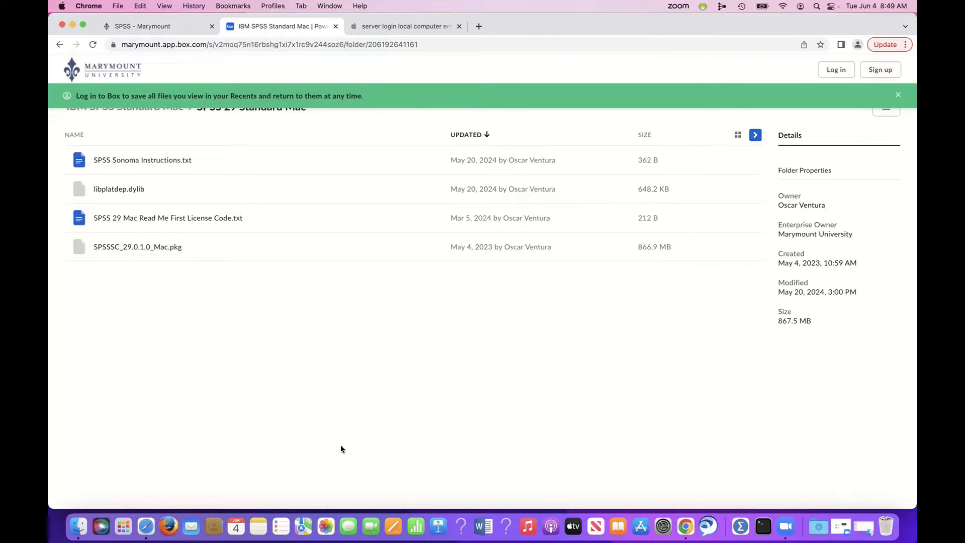
{"action": "mouse_move", "coordinate": [328, 434]}
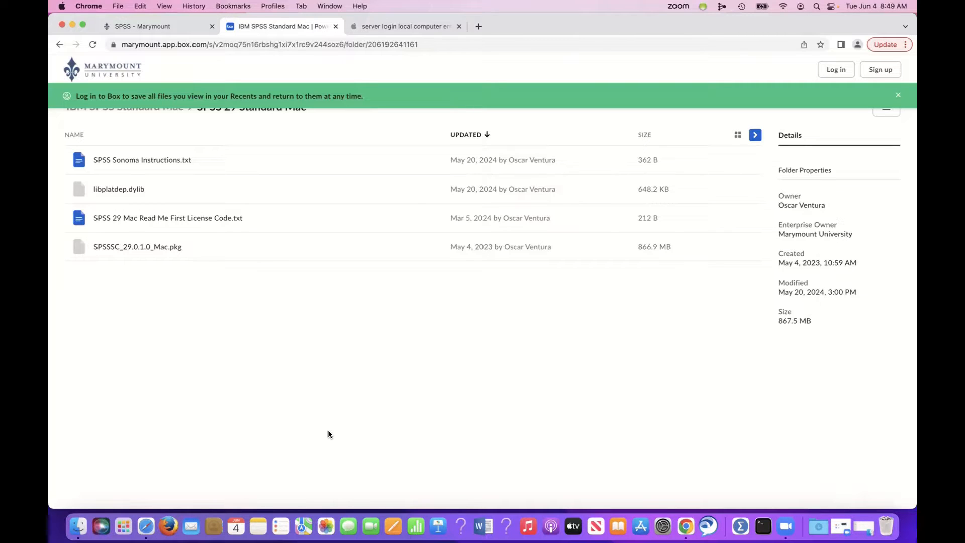
{"action": "mouse_move", "coordinate": [279, 307]}
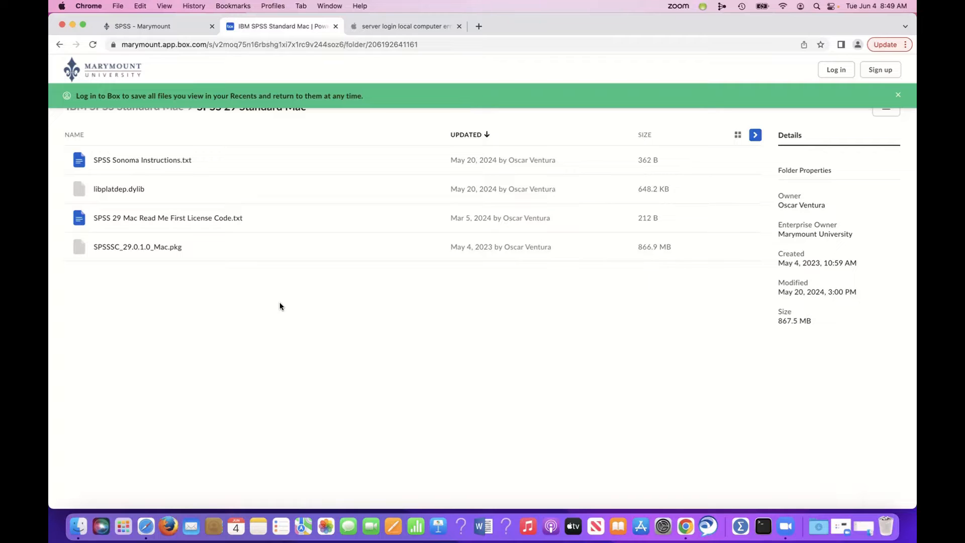
{"action": "mouse_move", "coordinate": [258, 312]}
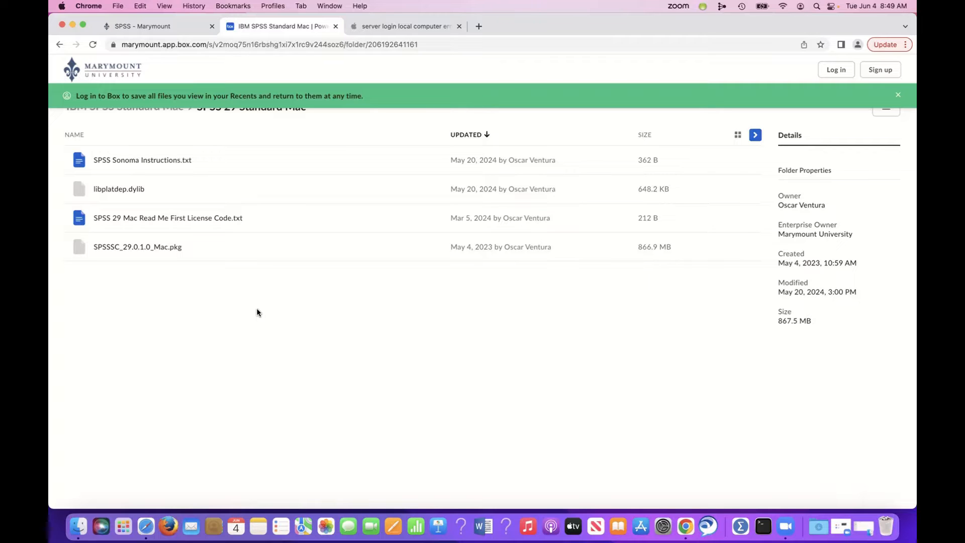
{"action": "mouse_move", "coordinate": [153, 266]}
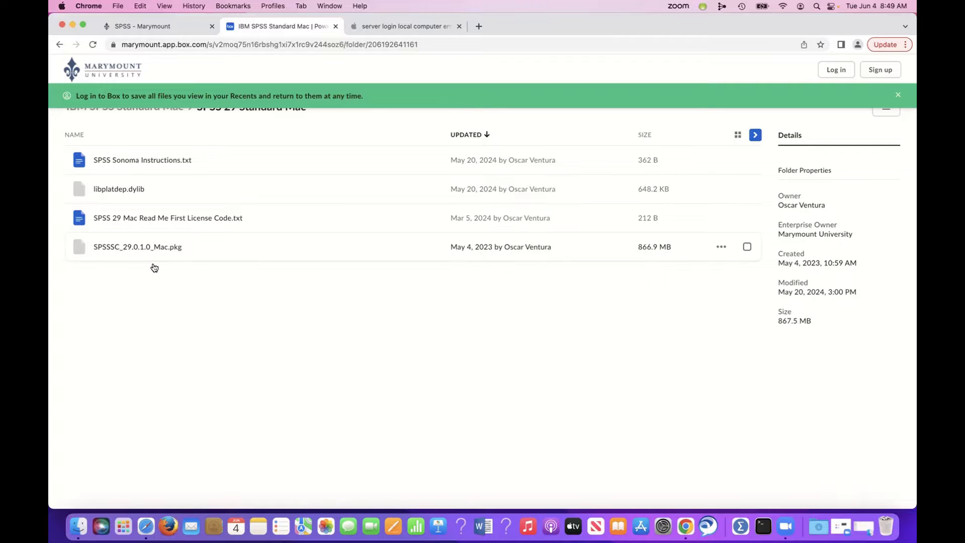
{"action": "mouse_move", "coordinate": [158, 296]}
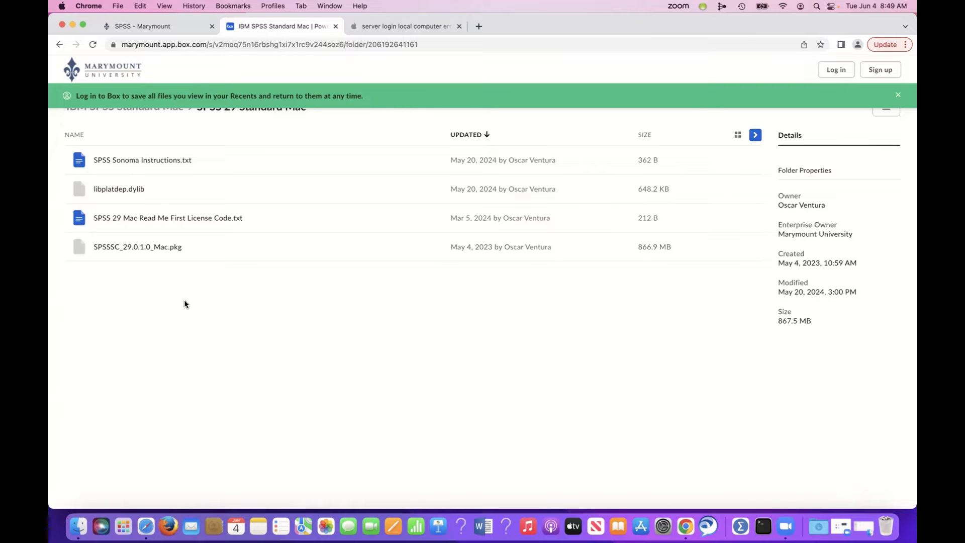
{"action": "mouse_move", "coordinate": [238, 335]}
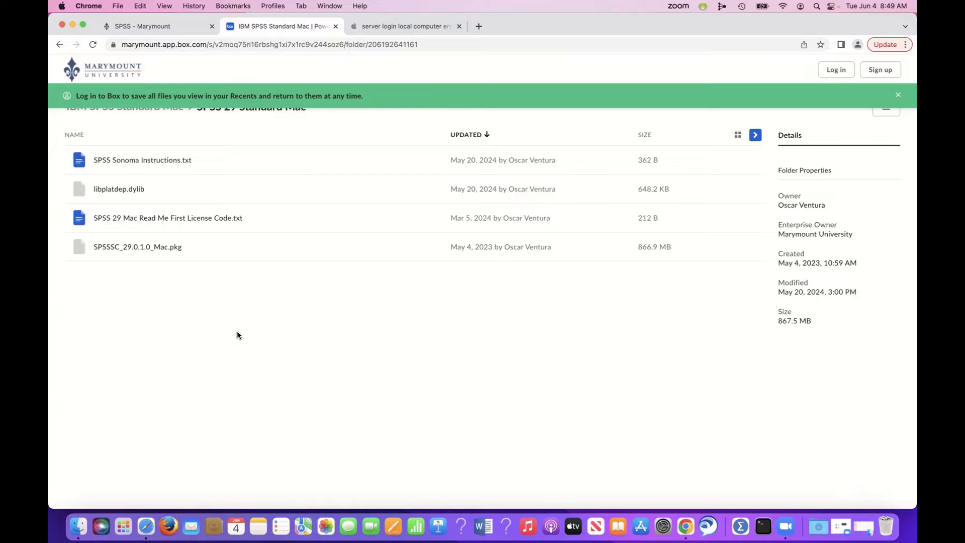
{"action": "mouse_move", "coordinate": [342, 307]}
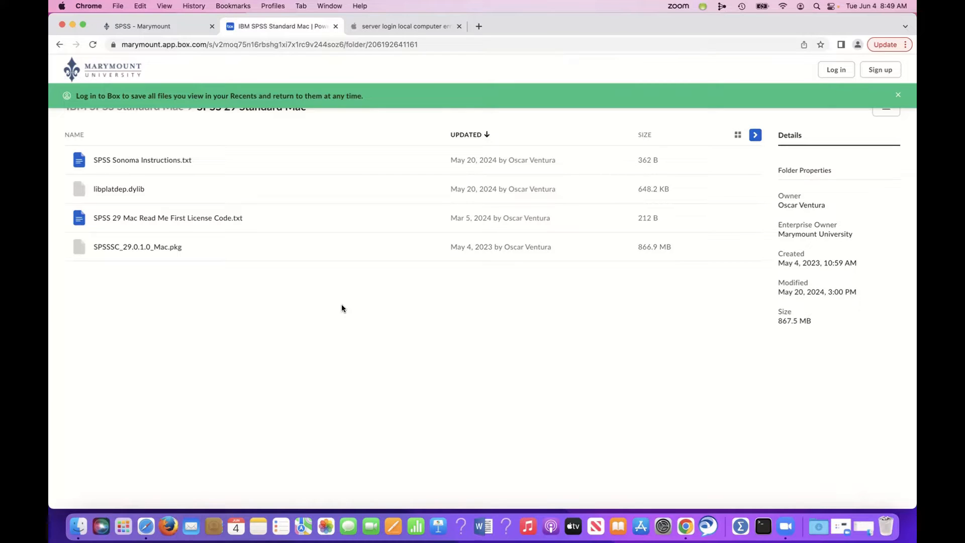
{"action": "mouse_move", "coordinate": [390, 303]}
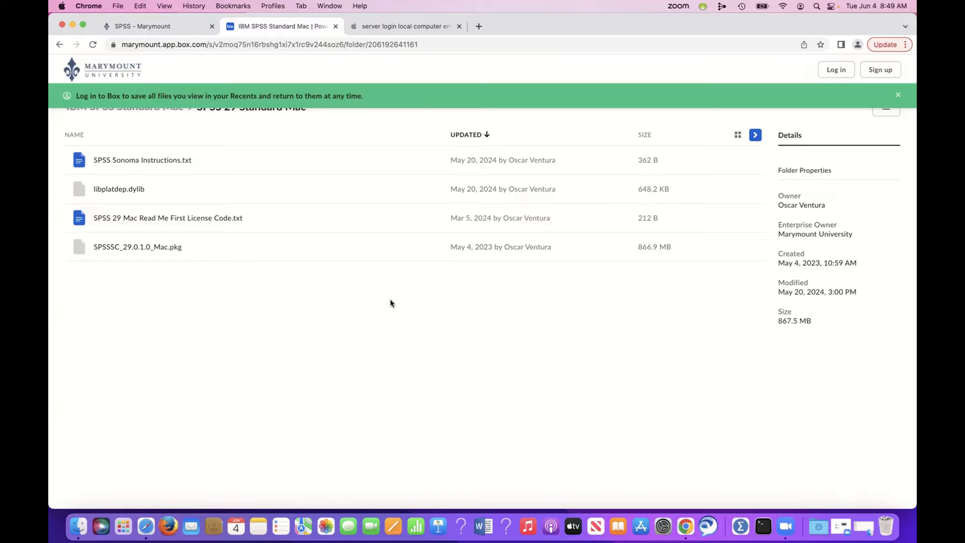
{"action": "mouse_move", "coordinate": [361, 334]}
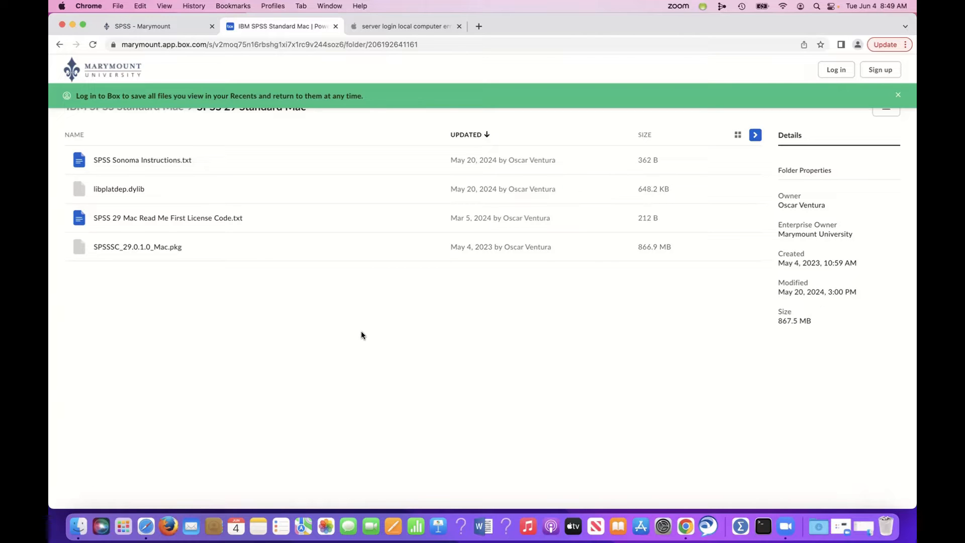
{"action": "mouse_move", "coordinate": [124, 461]}
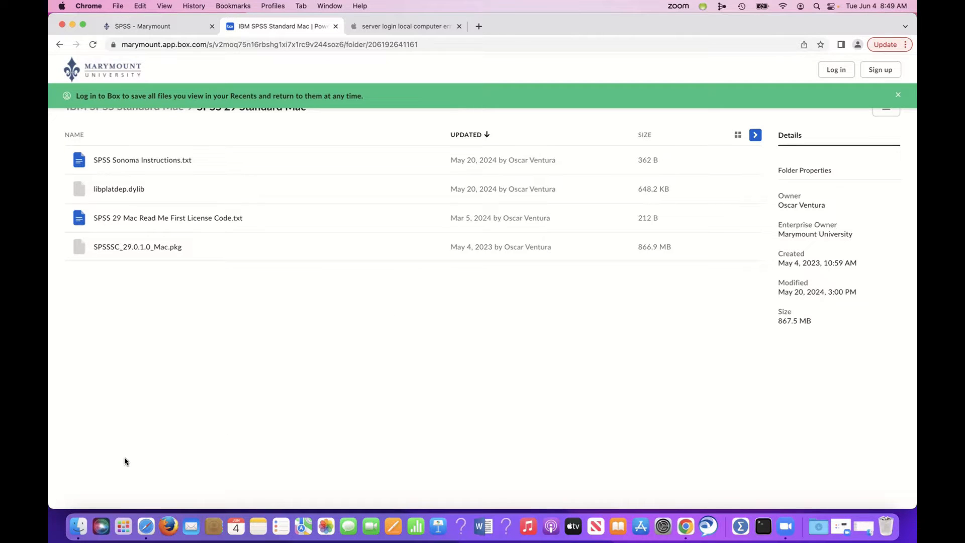
{"action": "mouse_move", "coordinate": [154, 377]}
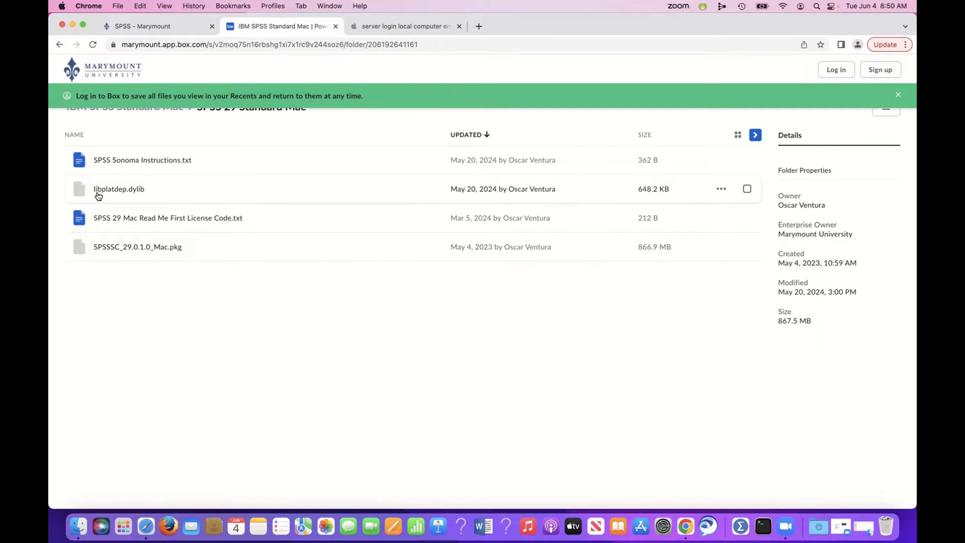
{"action": "mouse_move", "coordinate": [114, 192]}
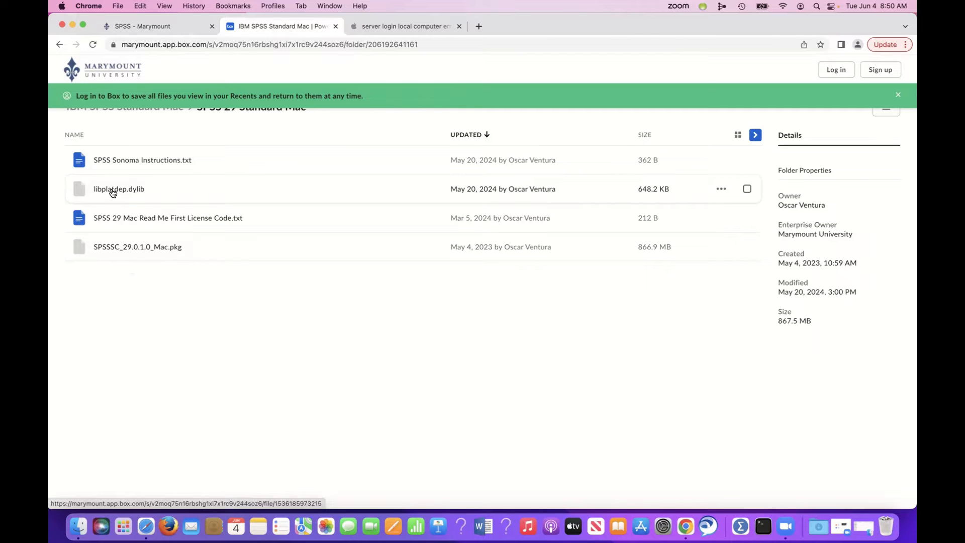
Download libplatdep.dylib from Box, keep it despite the warning, and close the preview.
{"action": "left_click", "coordinate": [118, 189]}
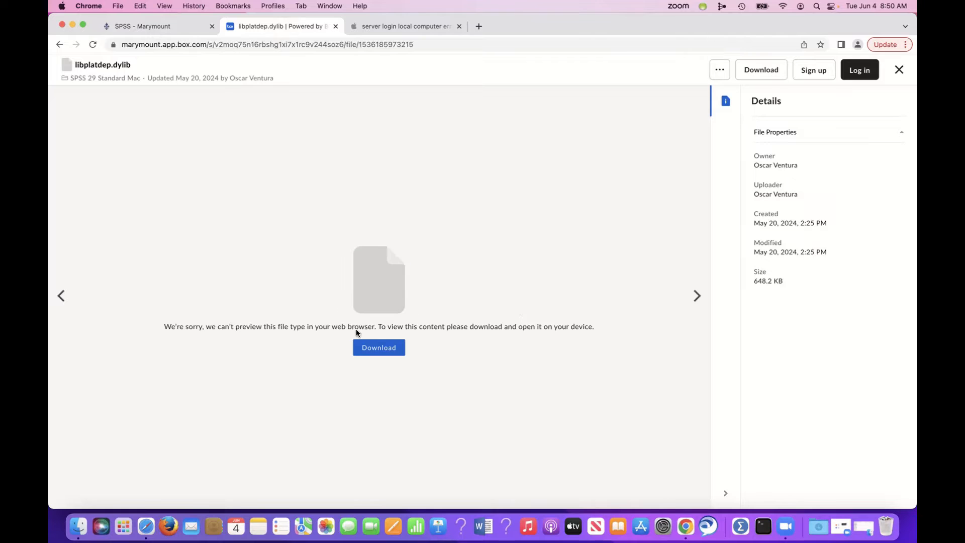
{"action": "left_click", "coordinate": [378, 347]}
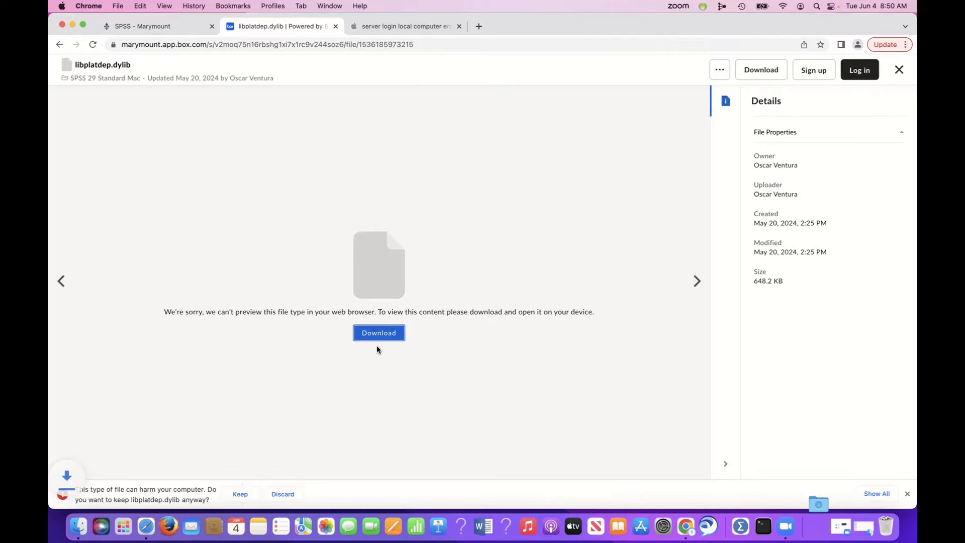
{"action": "left_click", "coordinate": [240, 494]}
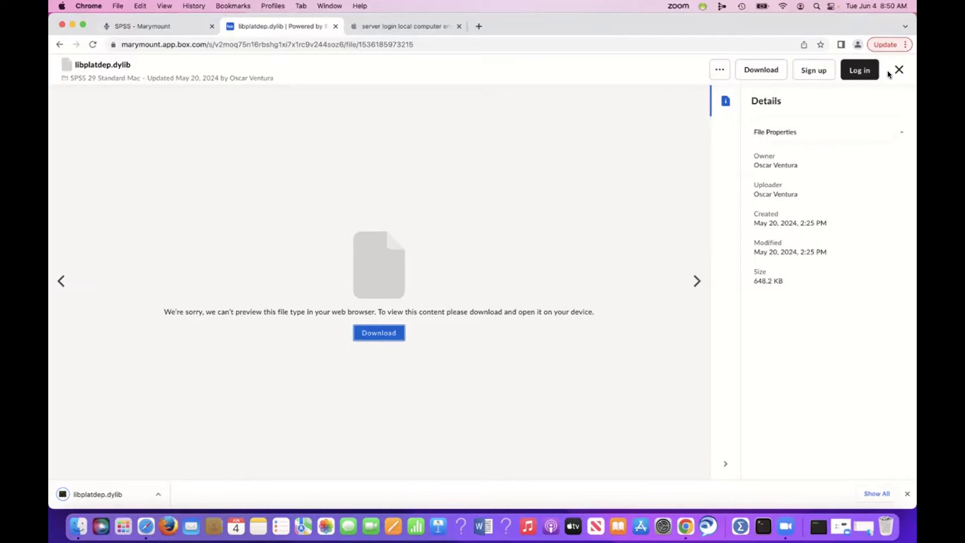
{"action": "left_click", "coordinate": [899, 70]}
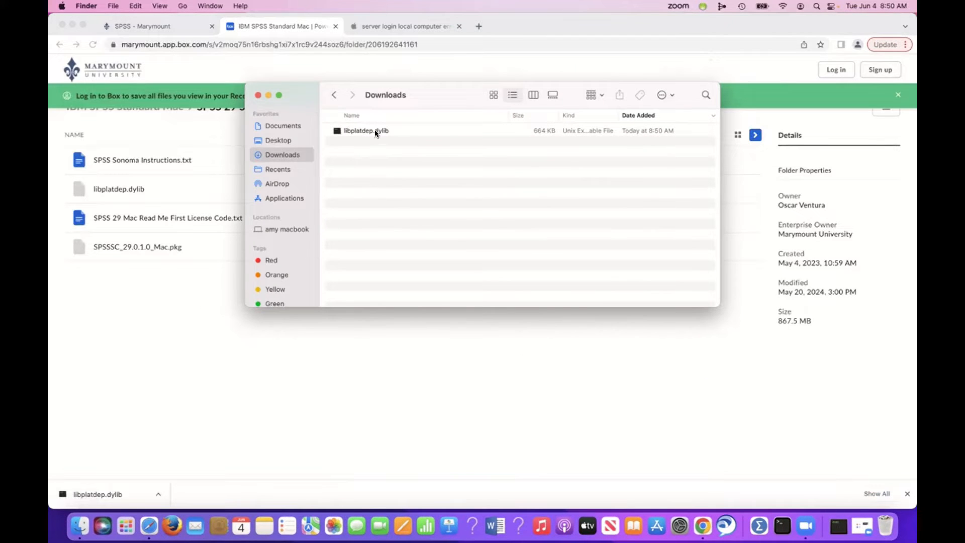
Bring up the actions menu for libplatdep.dylib in Downloads, then dismiss it.
{"action": "right_click", "coordinate": [365, 130]}
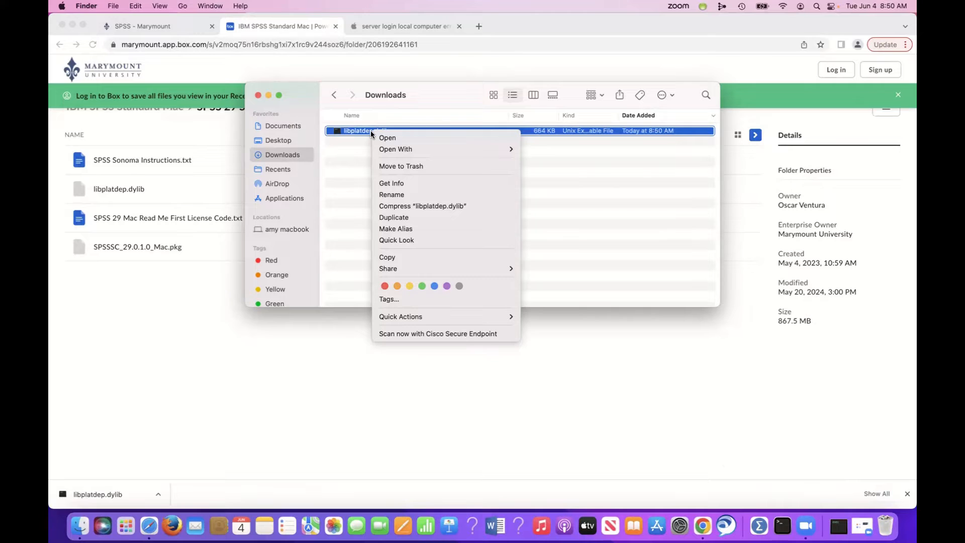
{"action": "mouse_move", "coordinate": [389, 142]}
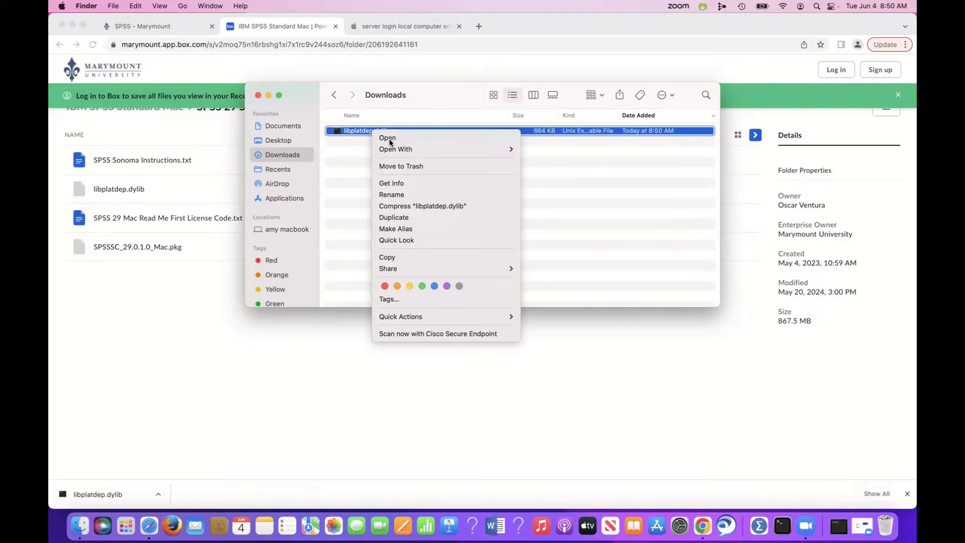
{"action": "mouse_move", "coordinate": [422, 183]}
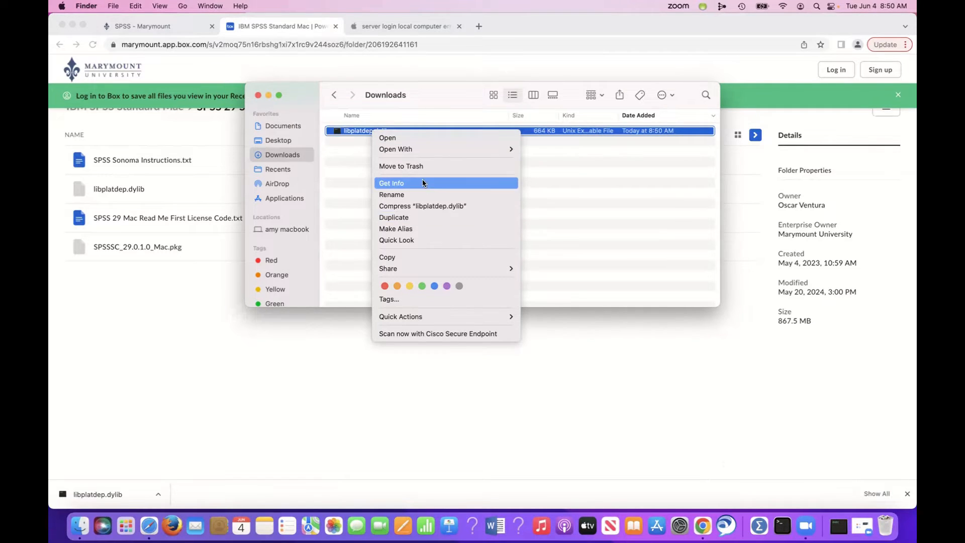
{"action": "left_click", "coordinate": [342, 200]}
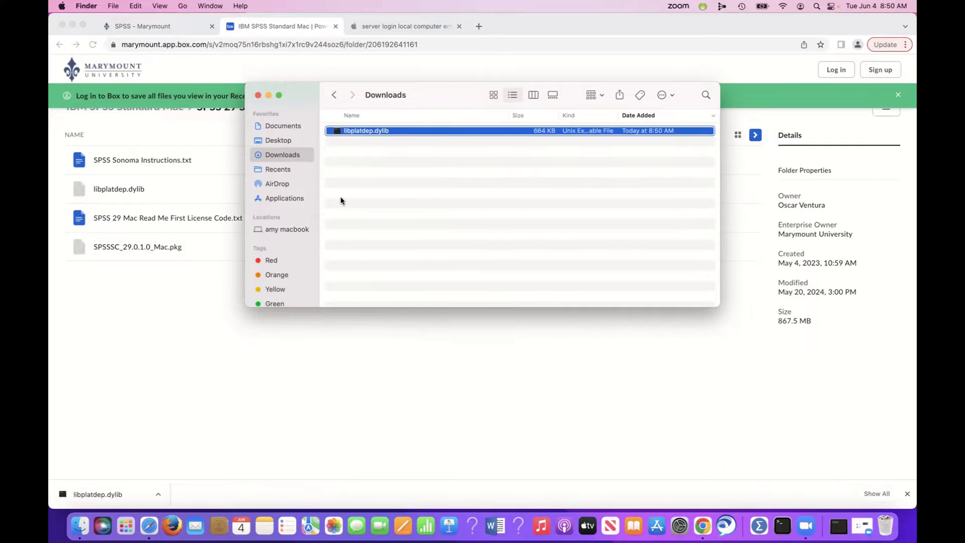
{"action": "mouse_move", "coordinate": [290, 198]}
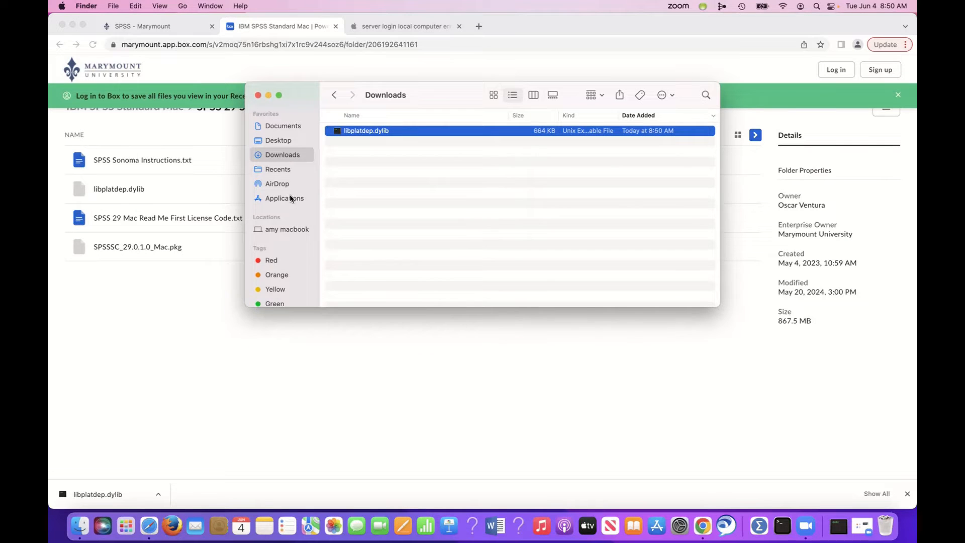
Open the IBM SPSS Statistics folder inside Applications.
{"action": "left_click", "coordinate": [284, 197]}
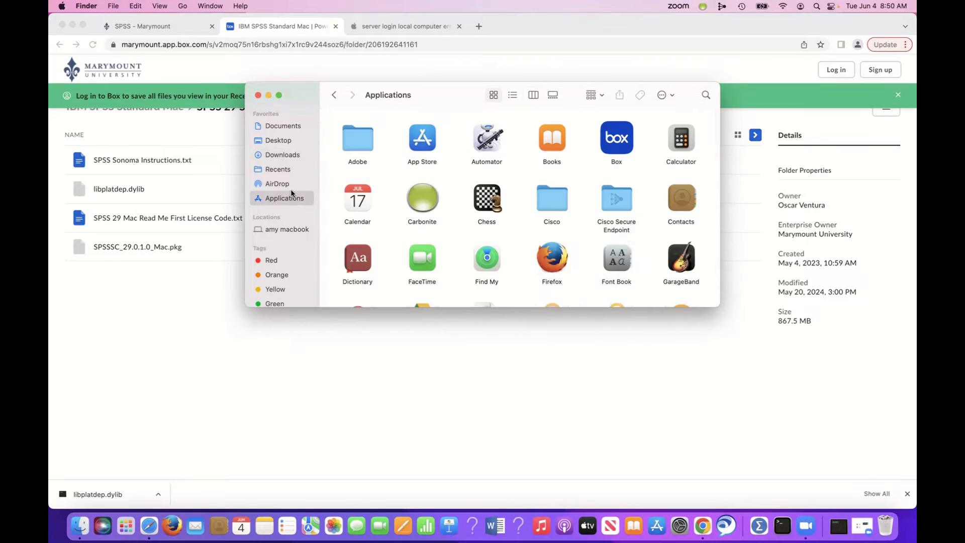
{"action": "scroll", "scroll_direction": "down", "scroll_amount": 3}
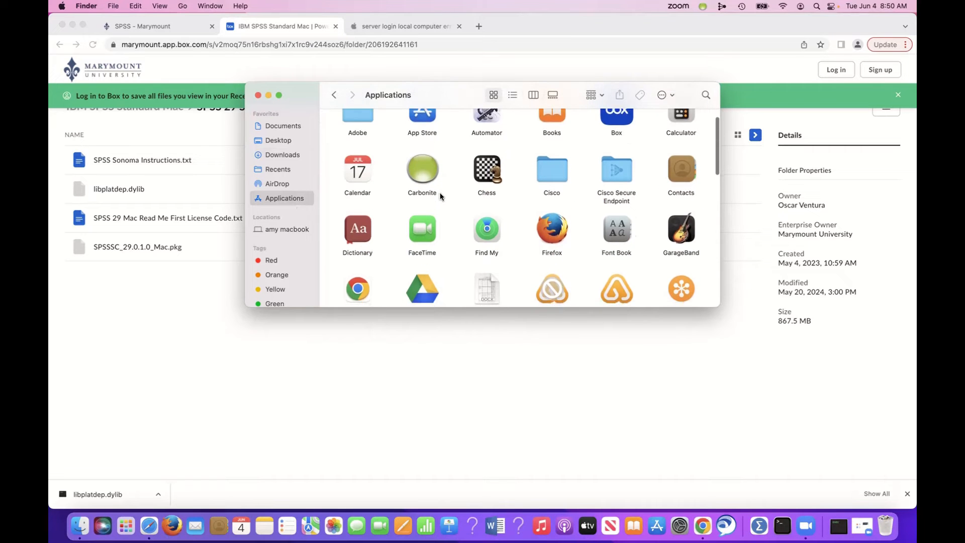
{"action": "scroll", "scroll_direction": "down", "scroll_amount": 3}
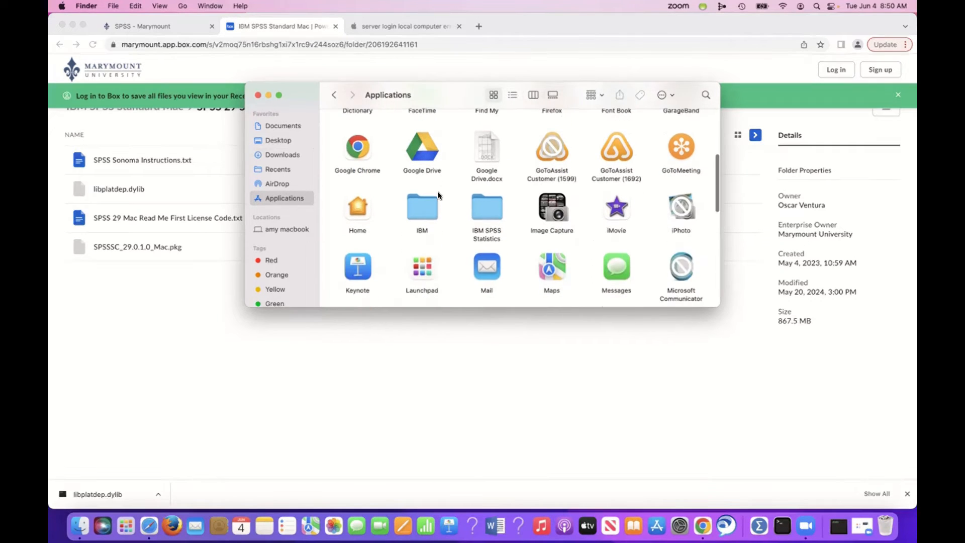
{"action": "double_click", "coordinate": [486, 206]}
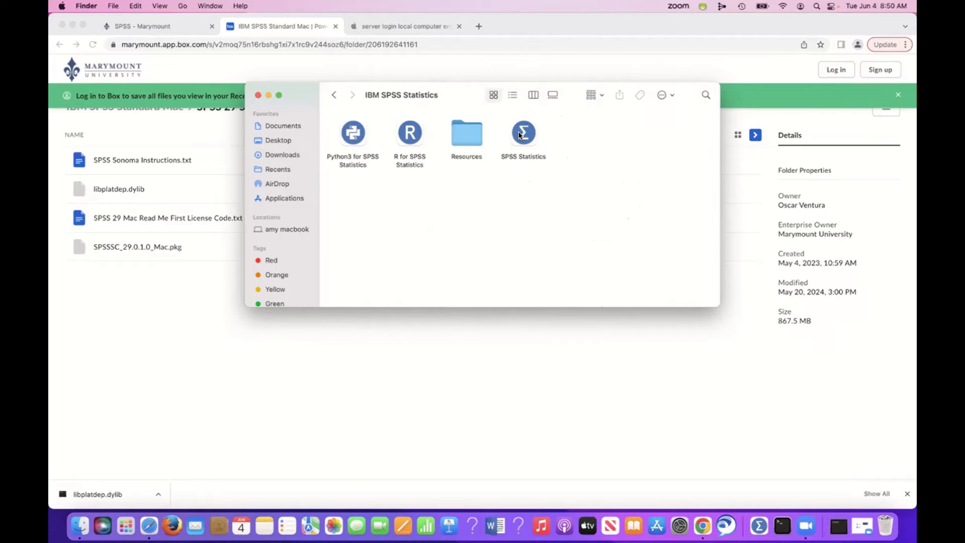
Show the SPSS Statistics app's package contents and open Contents/lib.
{"action": "right_click", "coordinate": [523, 132]}
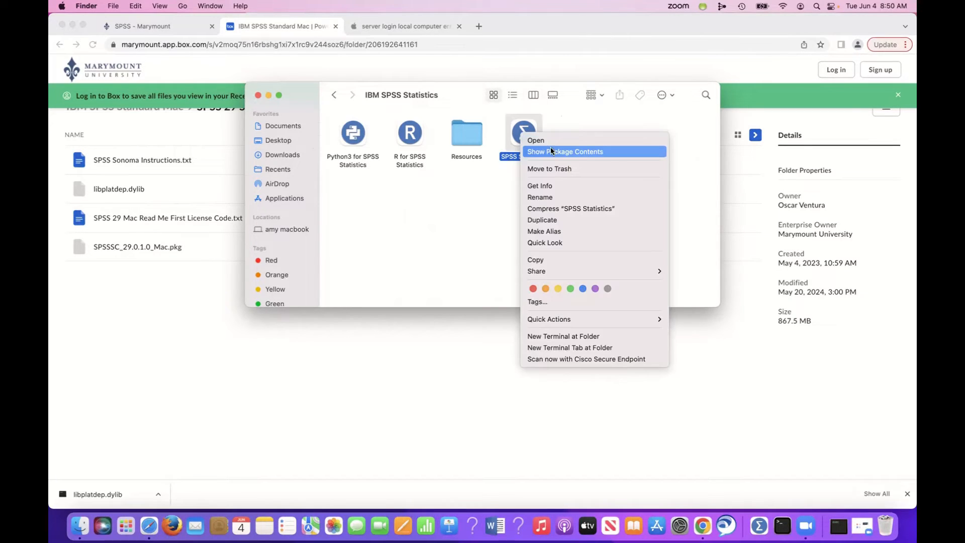
{"action": "mouse_move", "coordinate": [554, 154]}
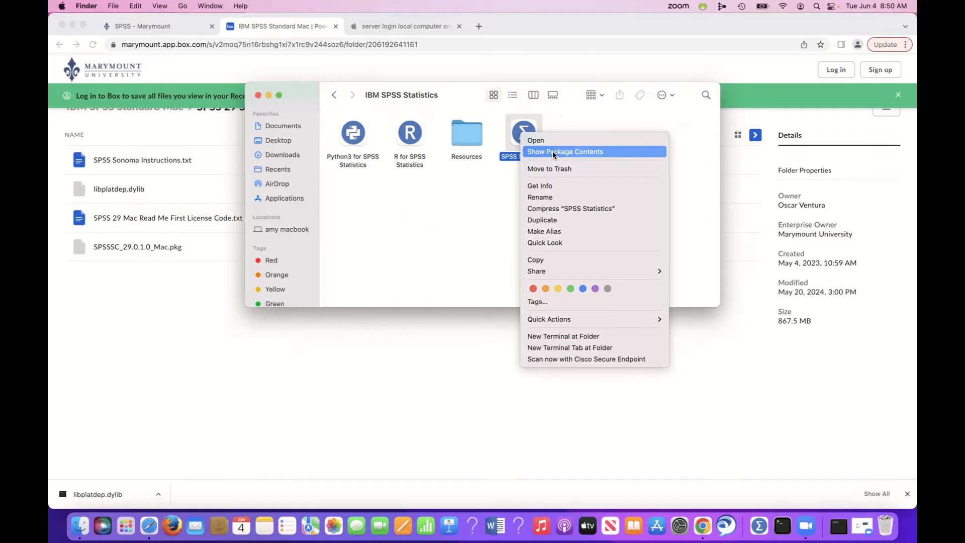
{"action": "left_click", "coordinate": [565, 152]}
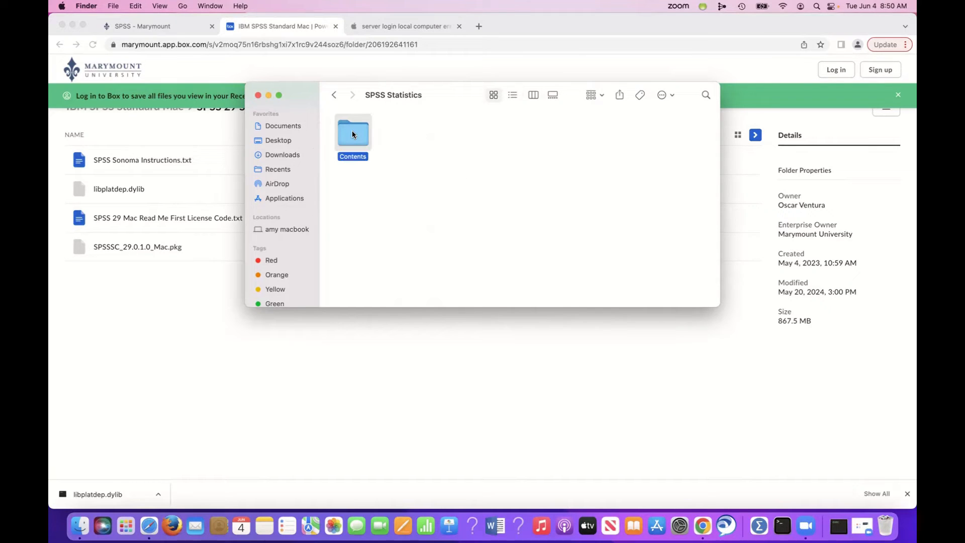
{"action": "double_click", "coordinate": [353, 133]}
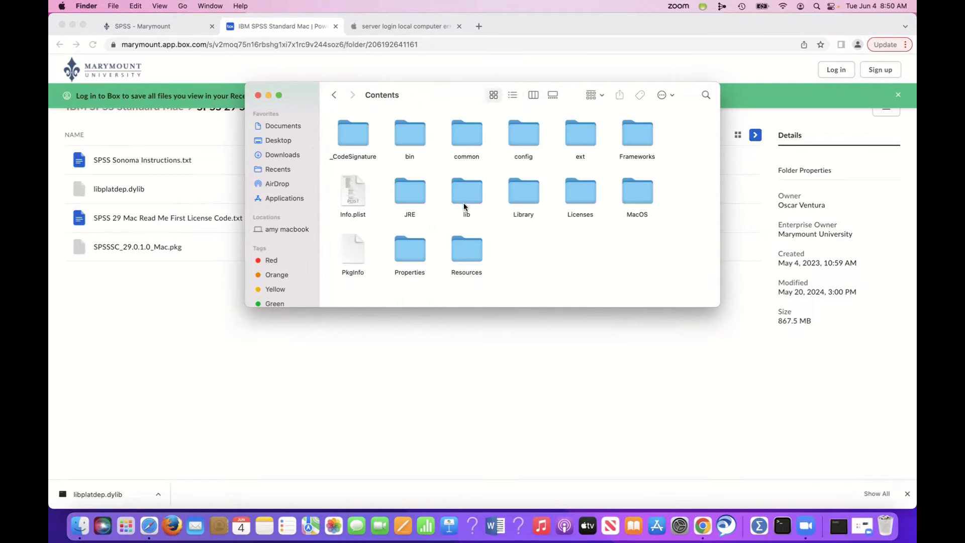
{"action": "double_click", "coordinate": [466, 191]}
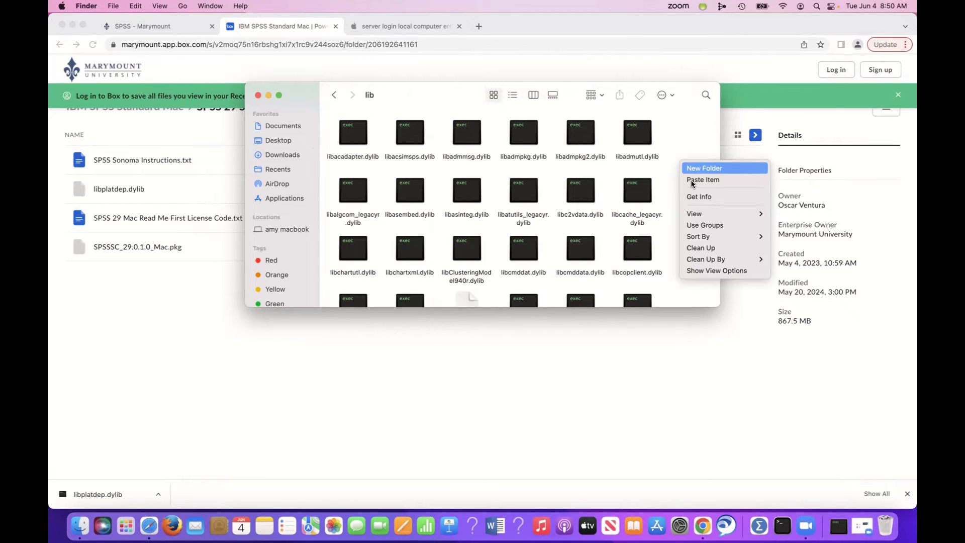
Paste libplatdep.dylib into lib, replacing the old copy with admin authorization.
{"action": "left_click", "coordinate": [702, 179]}
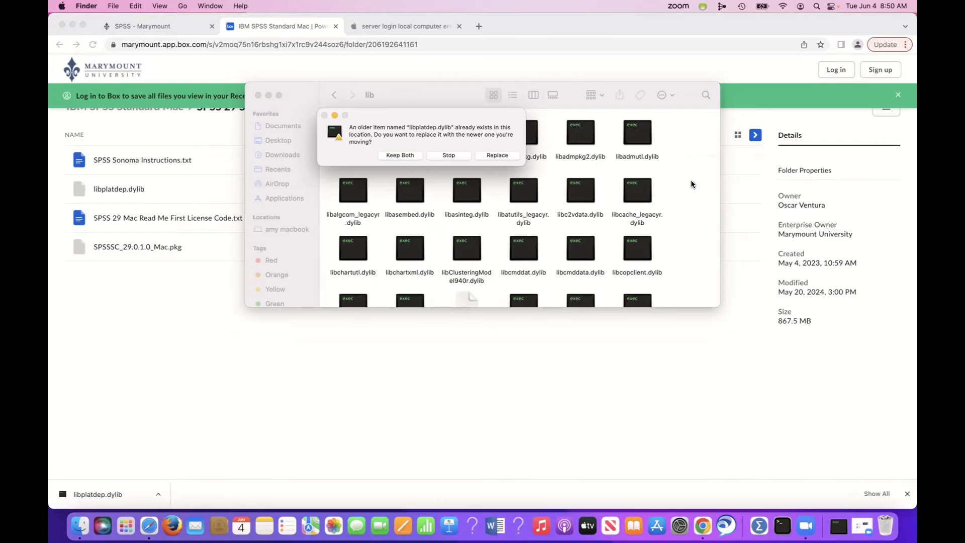
{"action": "mouse_move", "coordinate": [463, 171]}
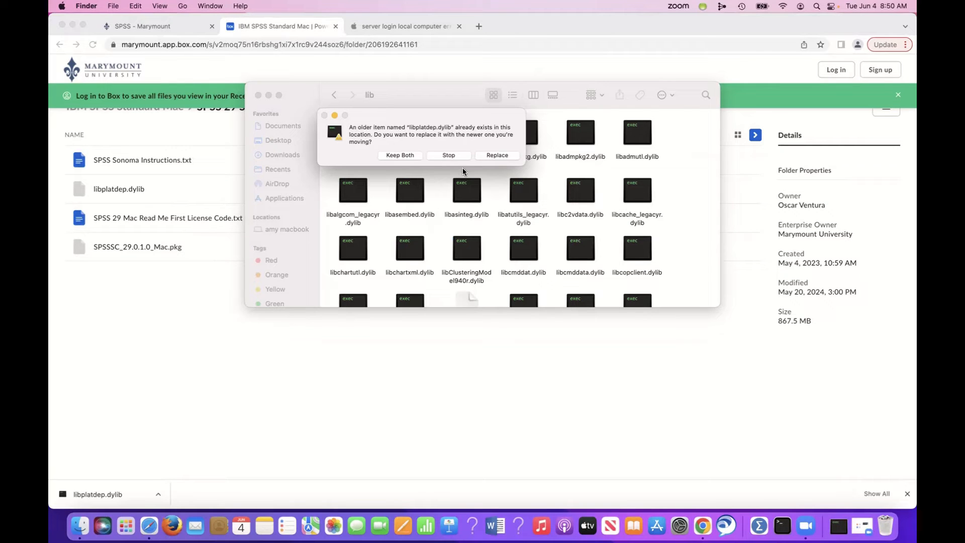
{"action": "mouse_move", "coordinate": [503, 157]}
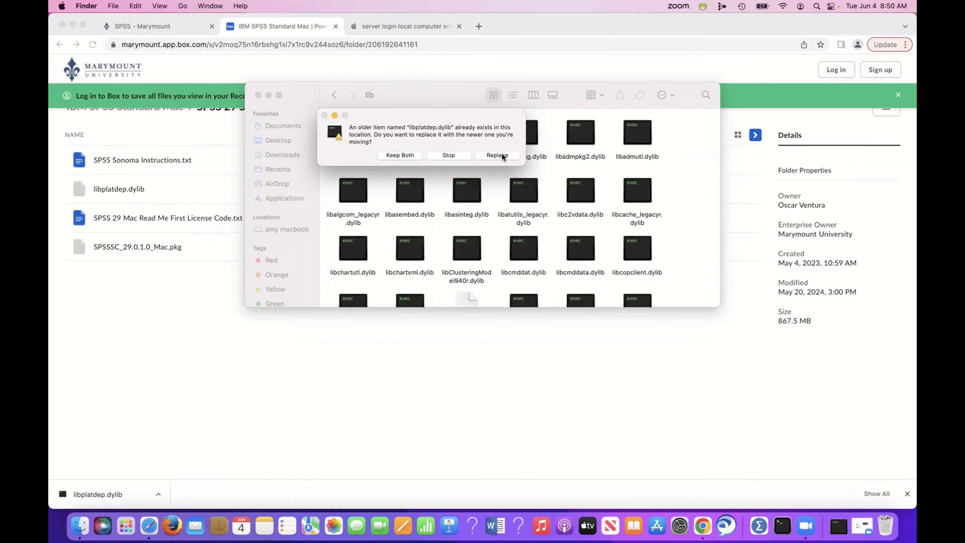
{"action": "left_click", "coordinate": [496, 156]}
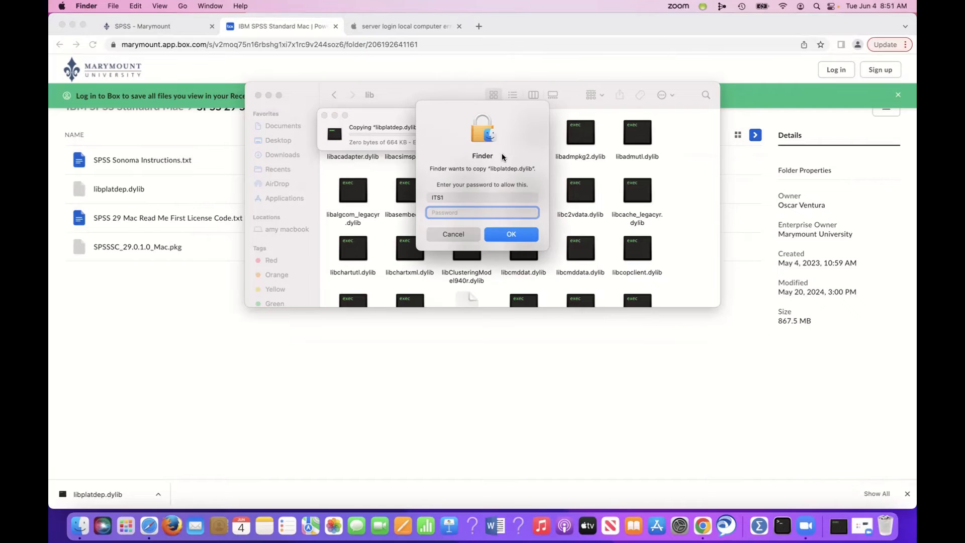
{"action": "type", "text": "••••"}
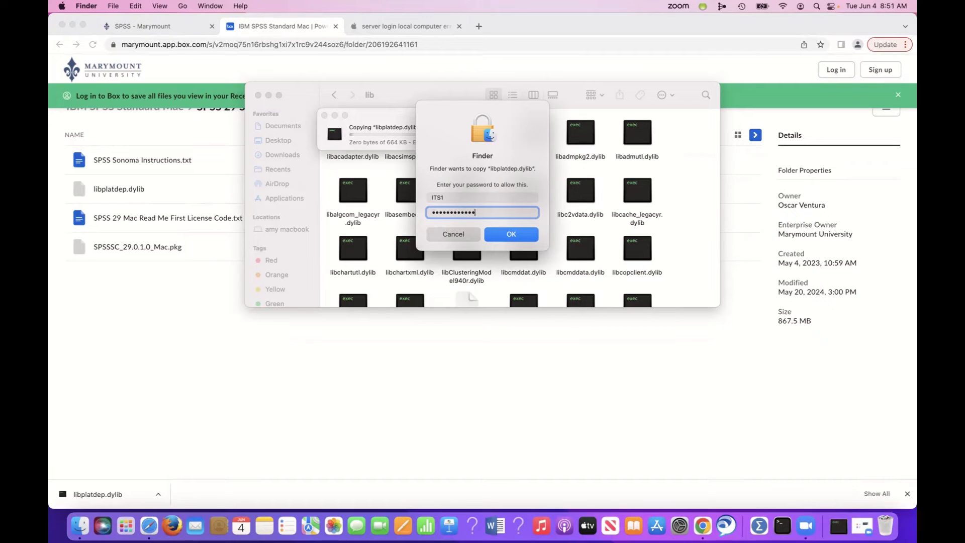
{"action": "left_click", "coordinate": [510, 233]}
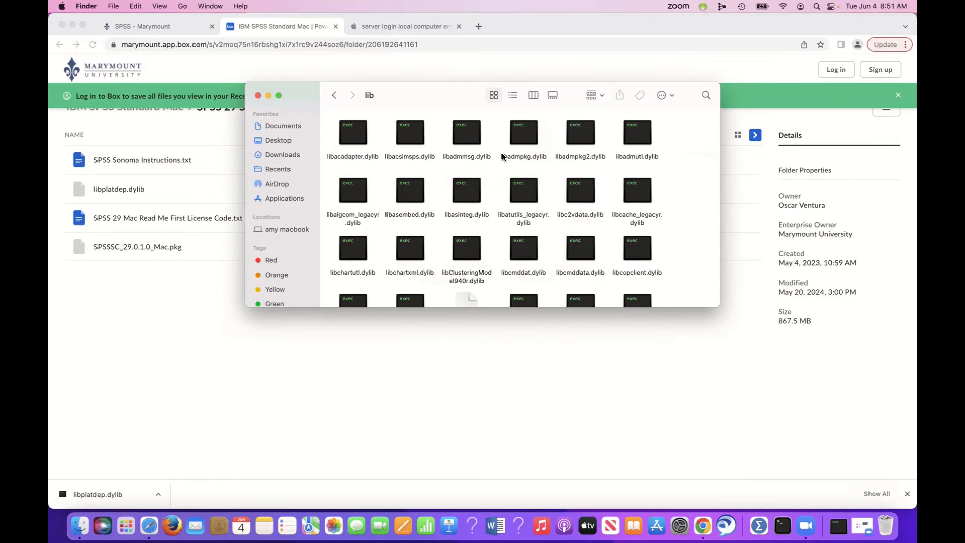
{"action": "mouse_move", "coordinate": [548, 189]}
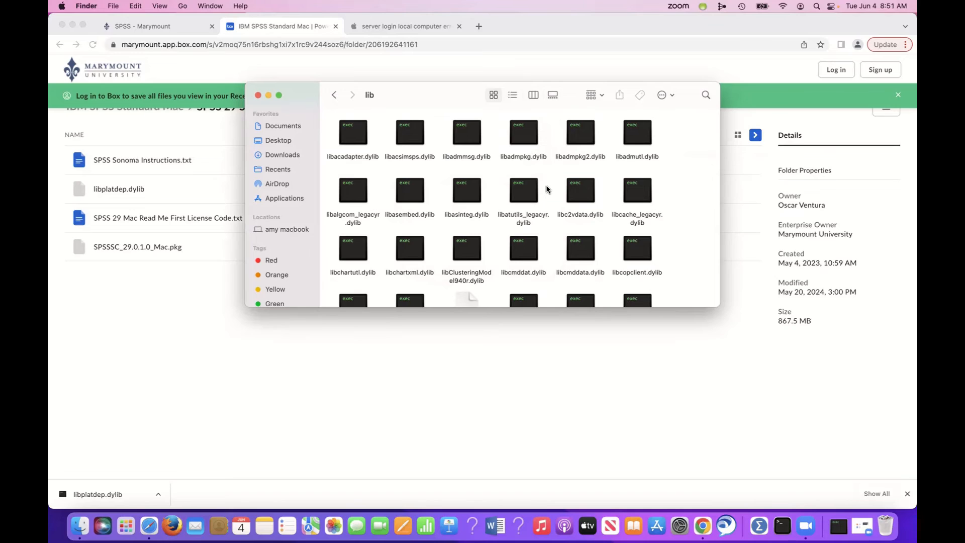
{"action": "mouse_move", "coordinate": [495, 118]}
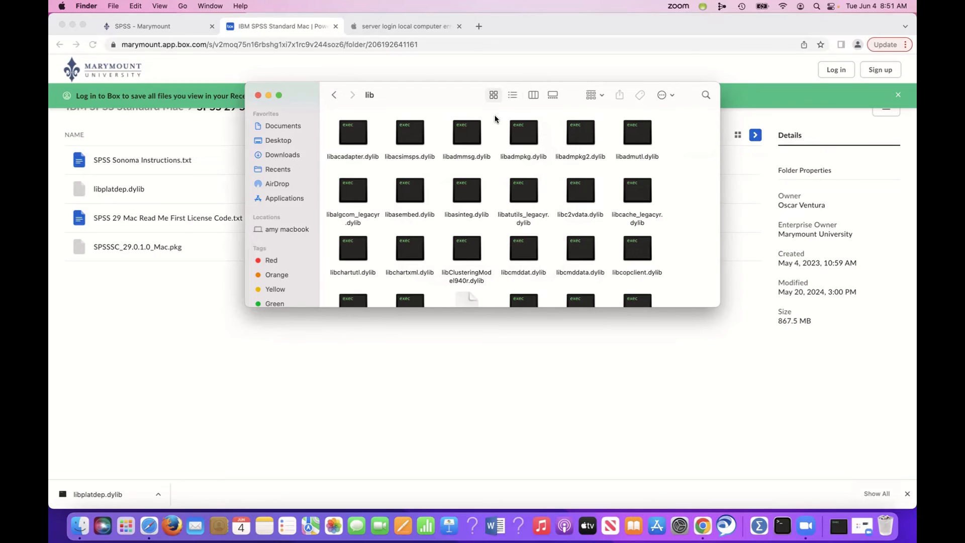
{"action": "mouse_move", "coordinate": [432, 79]}
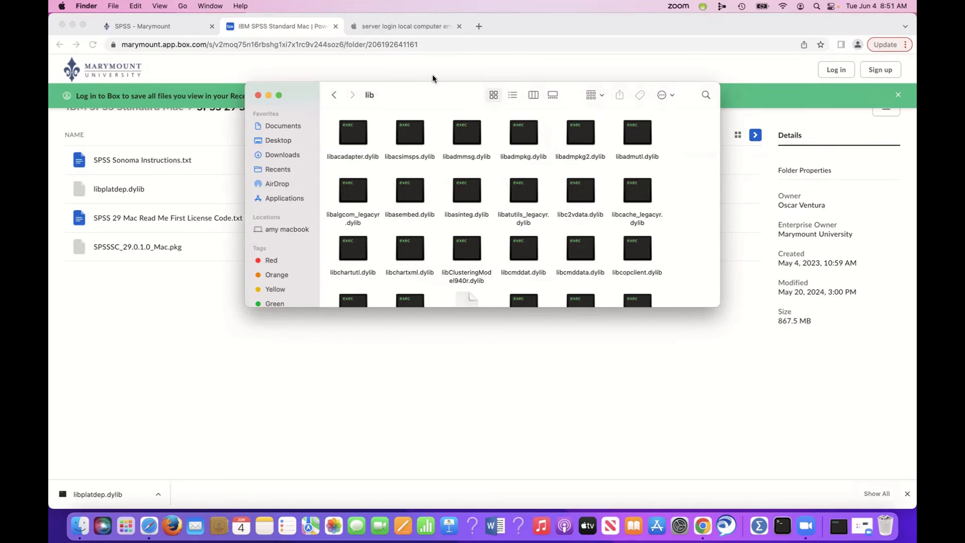
{"action": "mouse_move", "coordinate": [428, 115]}
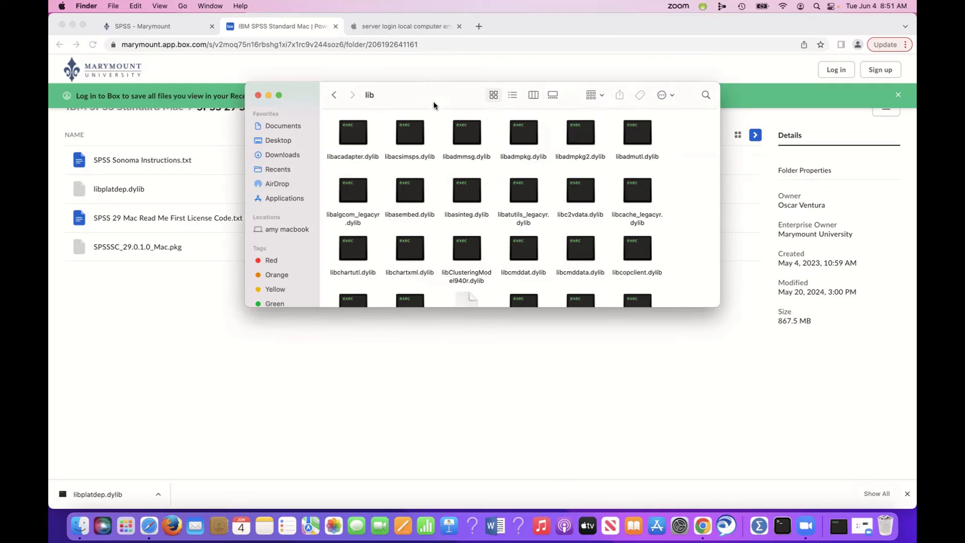
{"action": "mouse_move", "coordinate": [286, 171]}
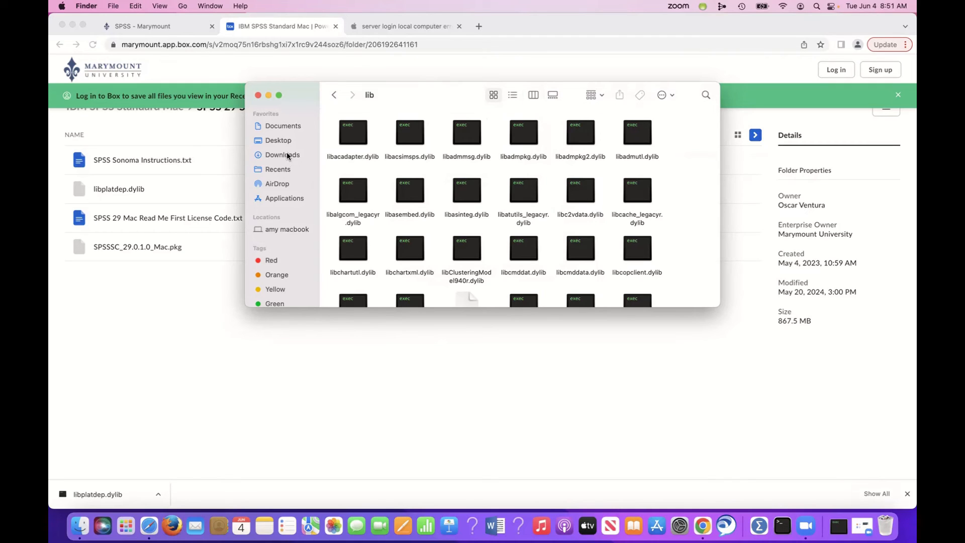
Return to the Downloads folder from the Finder sidebar.
{"action": "left_click", "coordinate": [282, 154]}
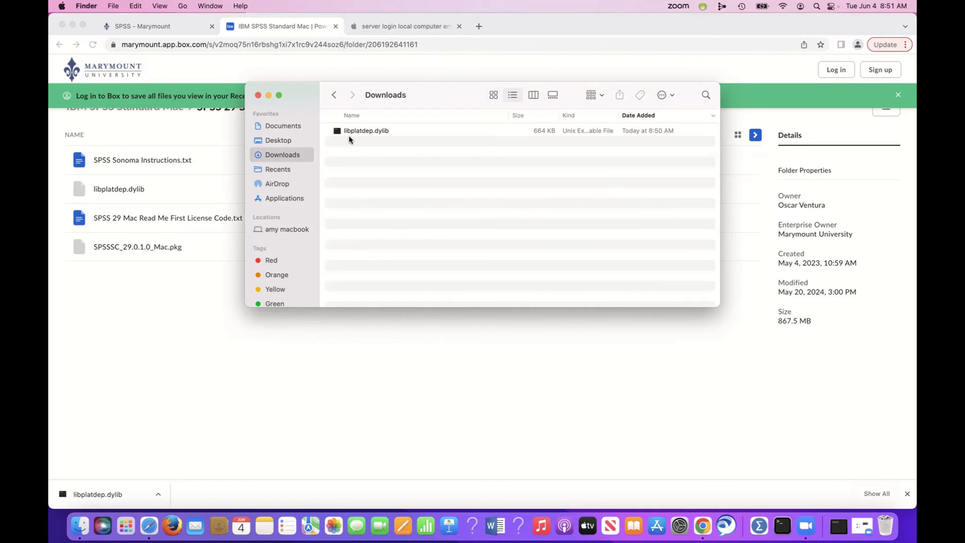
{"action": "mouse_move", "coordinate": [378, 139]}
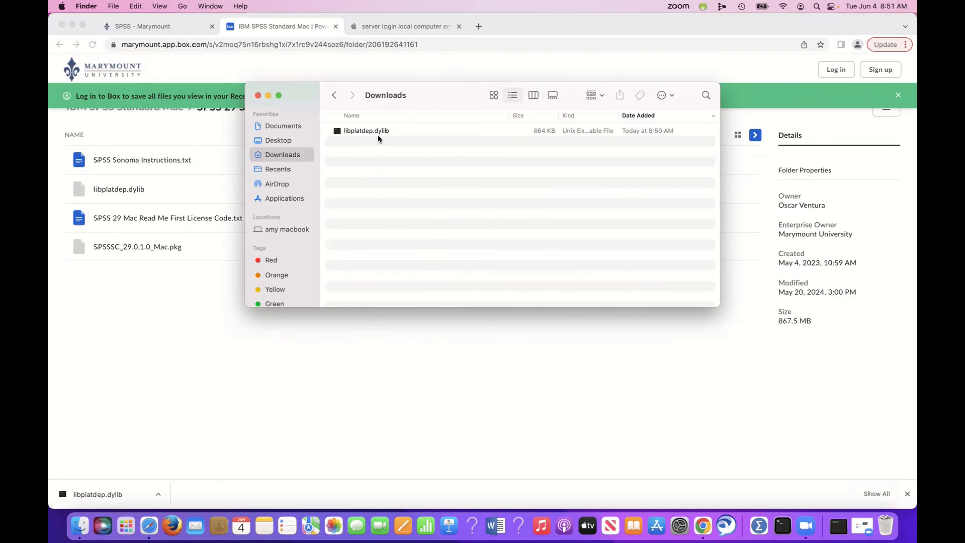